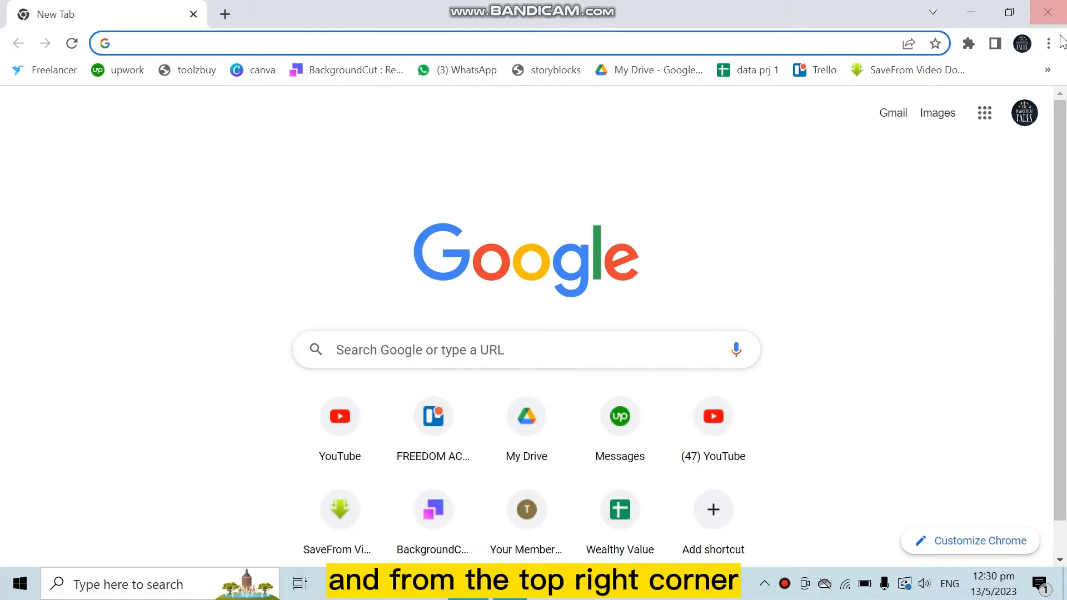
Reach Chrome's Settings page through the three-dot main menu
left_click(1048, 43)
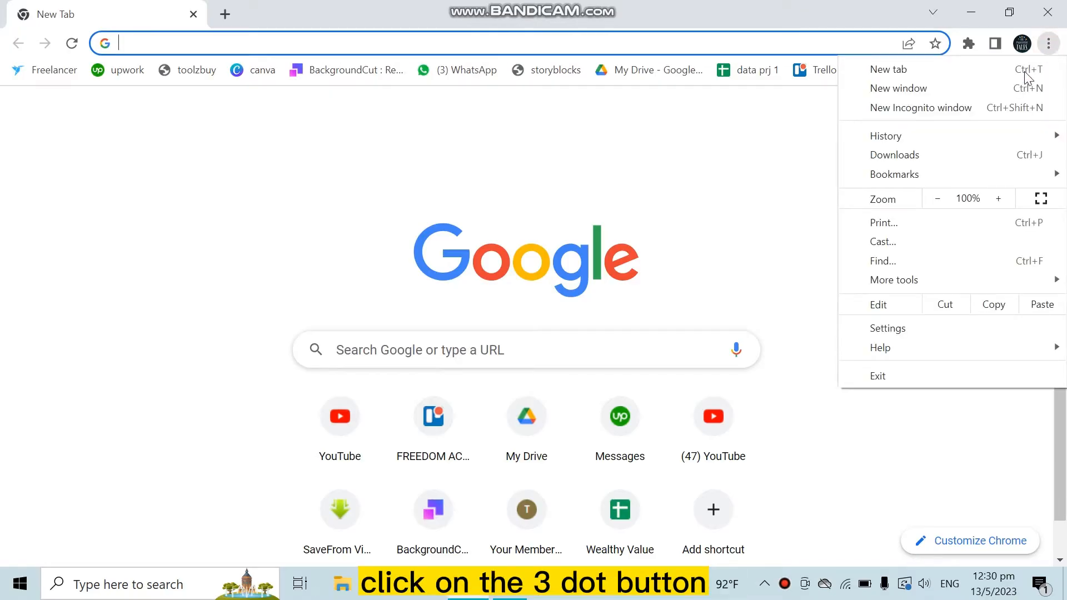
left_click(886, 327)
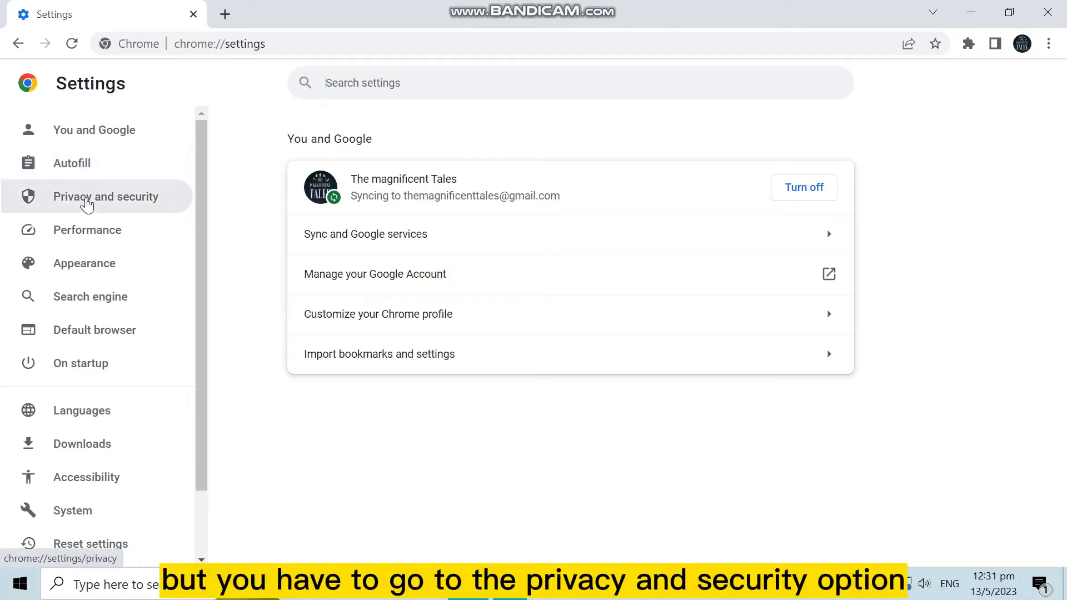
Go through Privacy and security to Cookies and other site data, reaching the all-sites data list
left_click(107, 197)
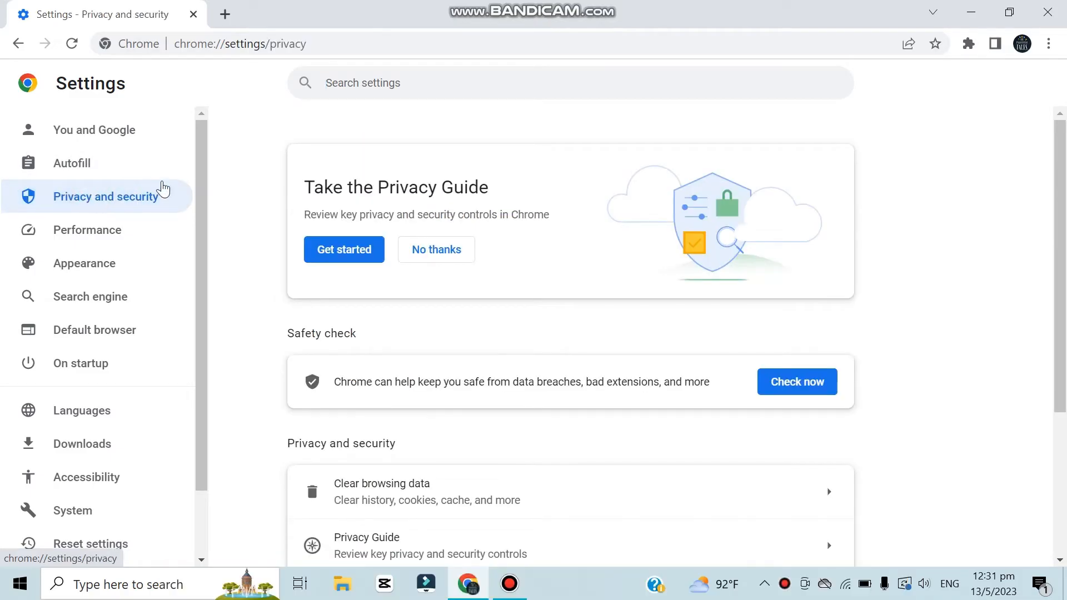
scroll("down", 3)
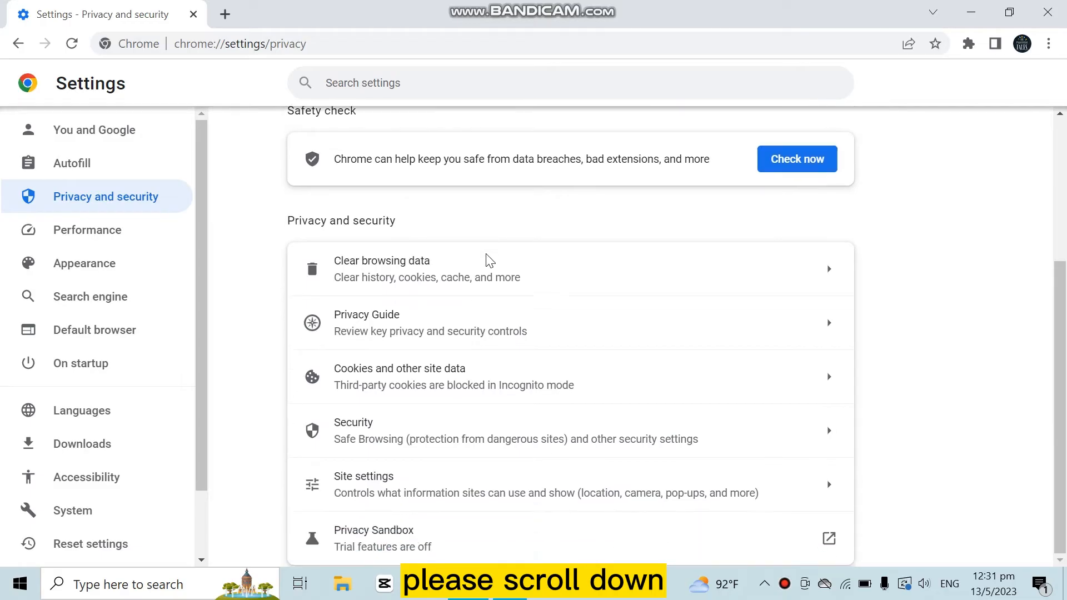
mouse_move(353, 364)
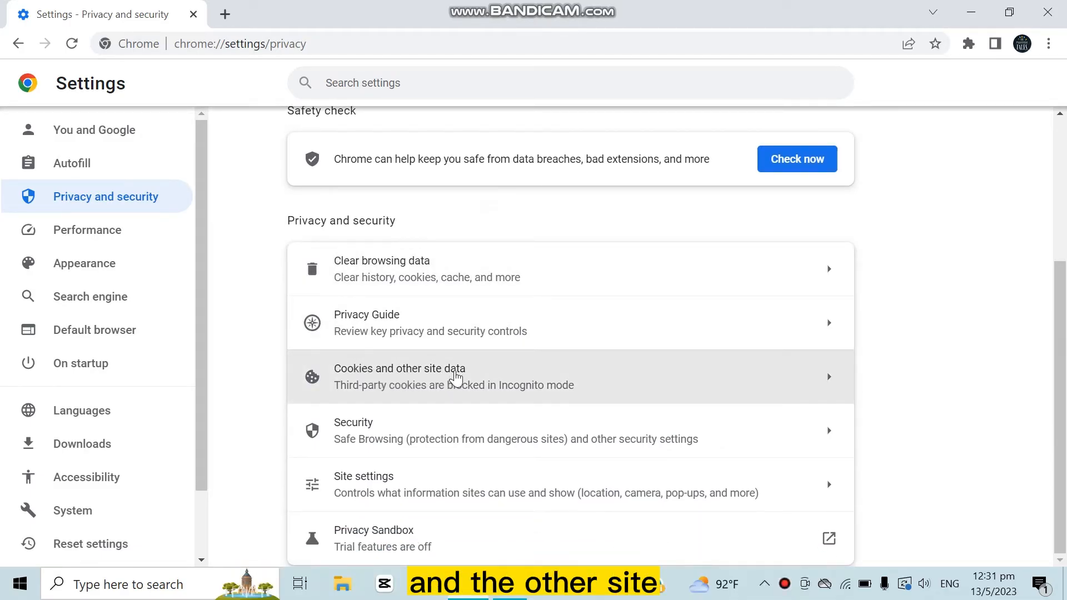
left_click(400, 375)
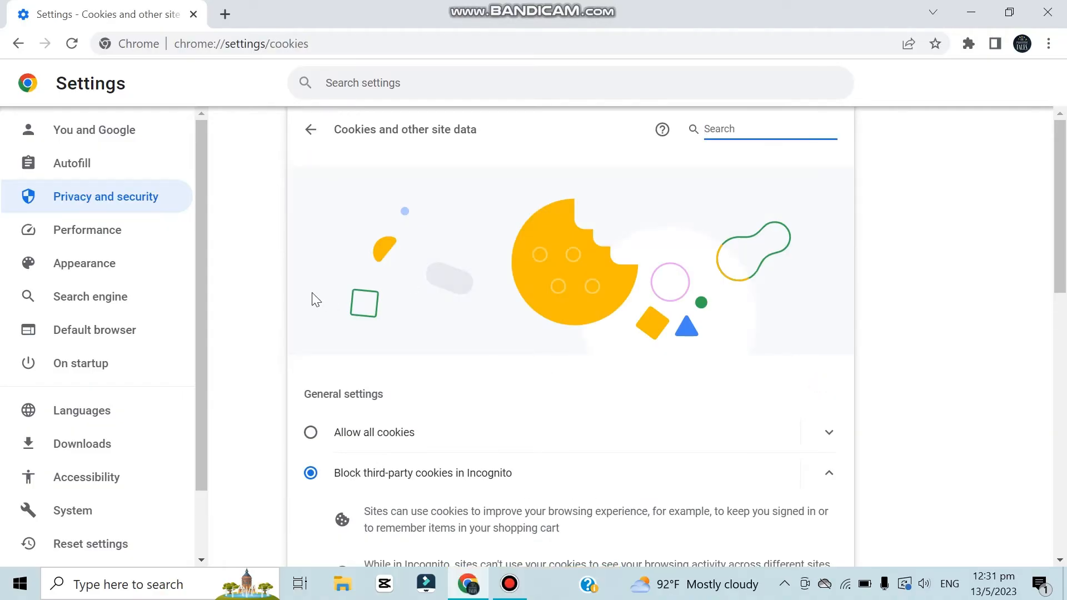
scroll("down", 3)
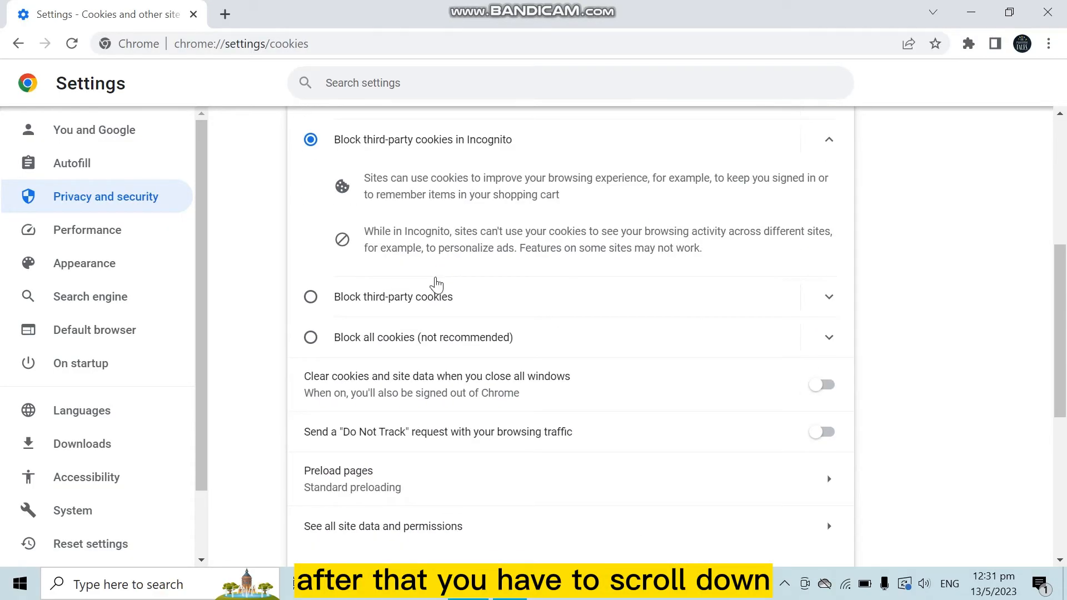
scroll("down", 3)
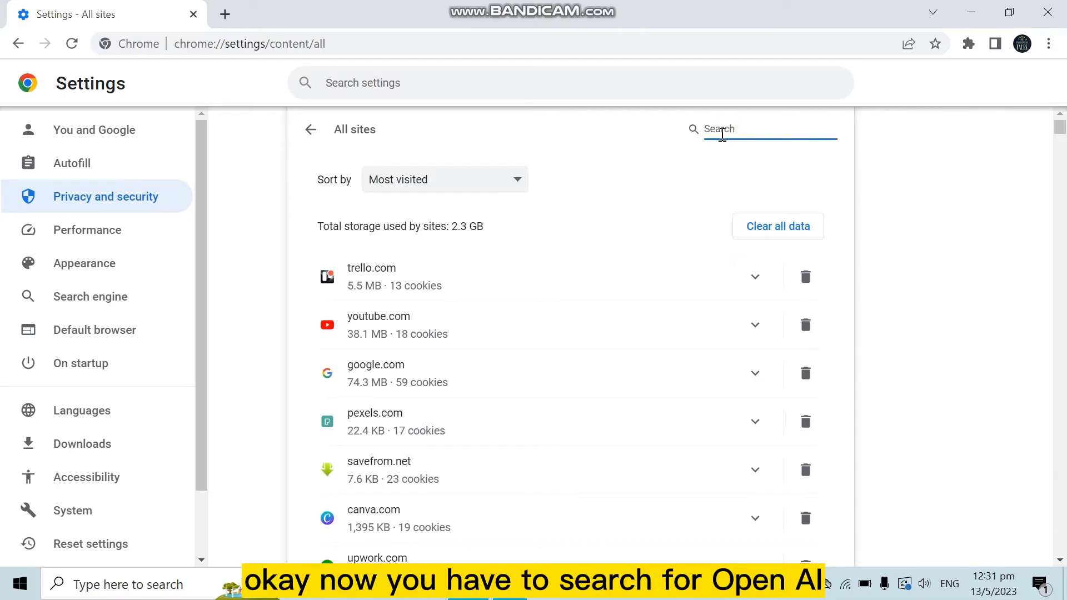
Search the stored sites for 'openai', delete openai.com's data and confirm the Clear
type("openai")
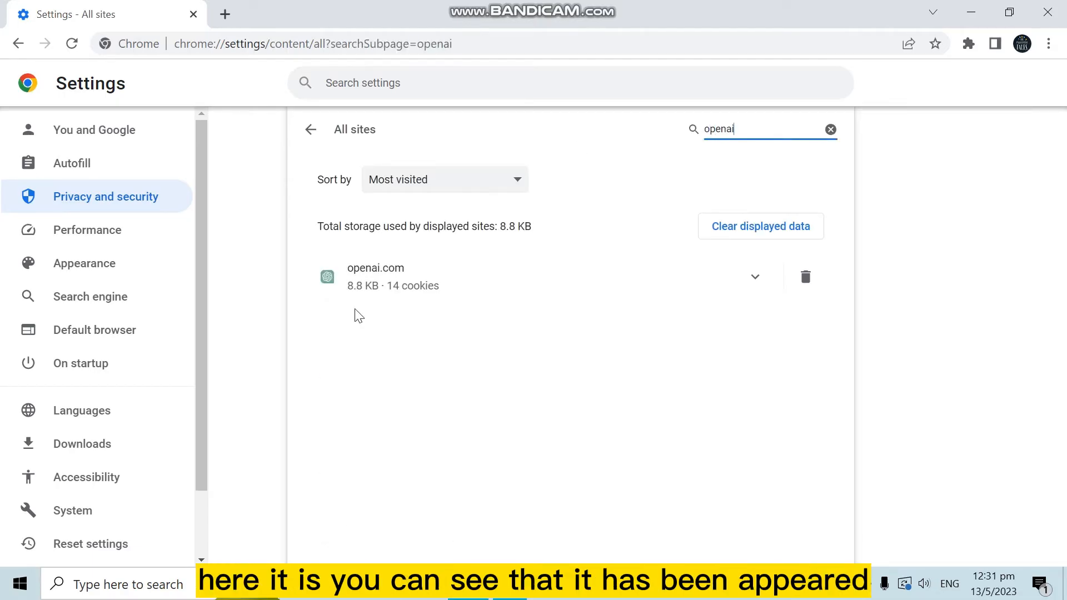
mouse_move(484, 289)
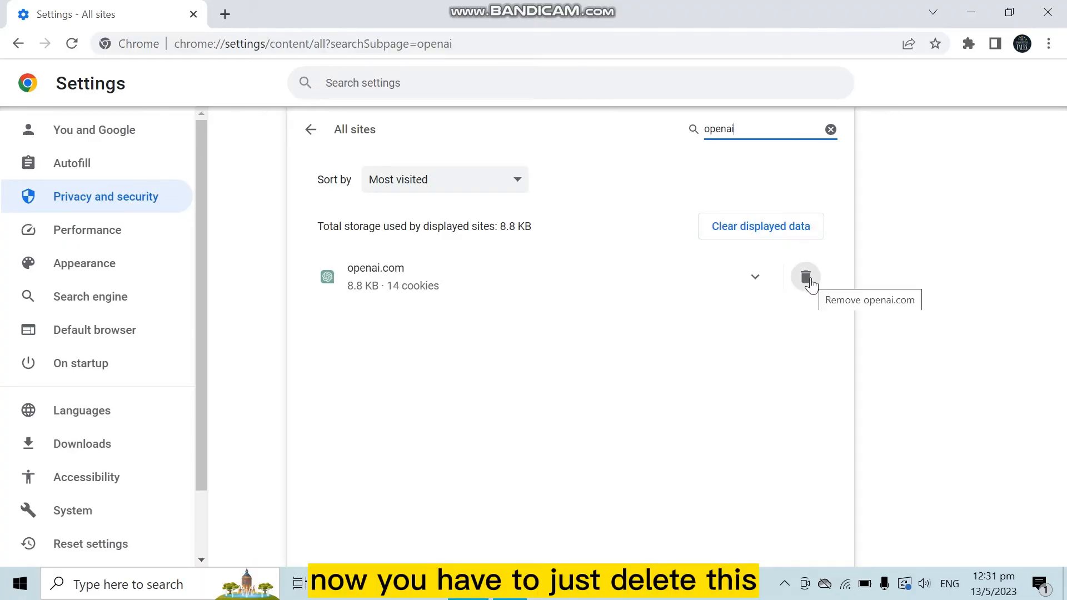
left_click(804, 275)
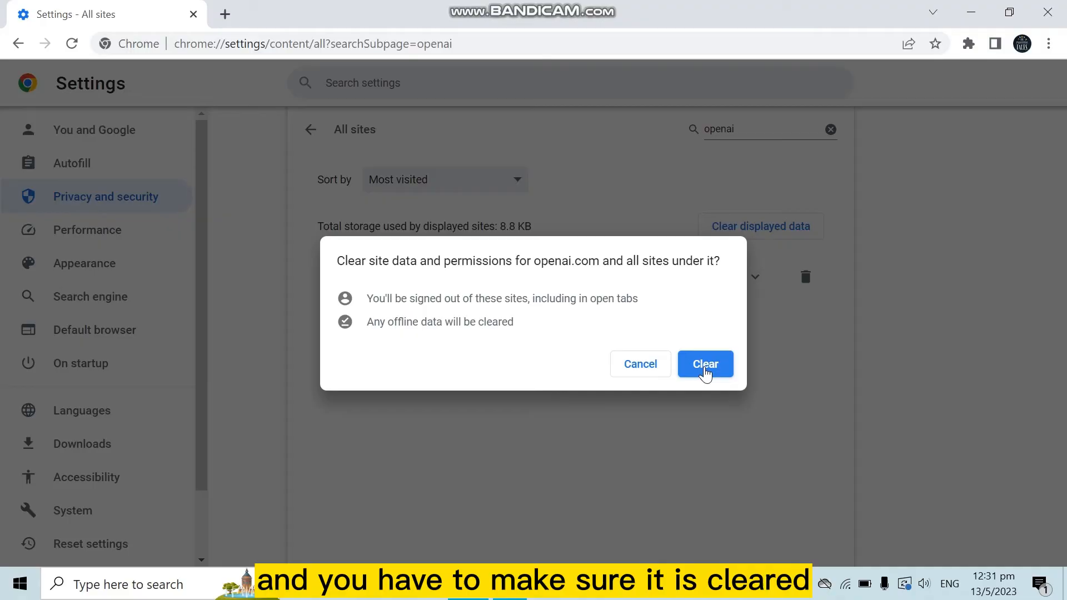
left_click(705, 364)
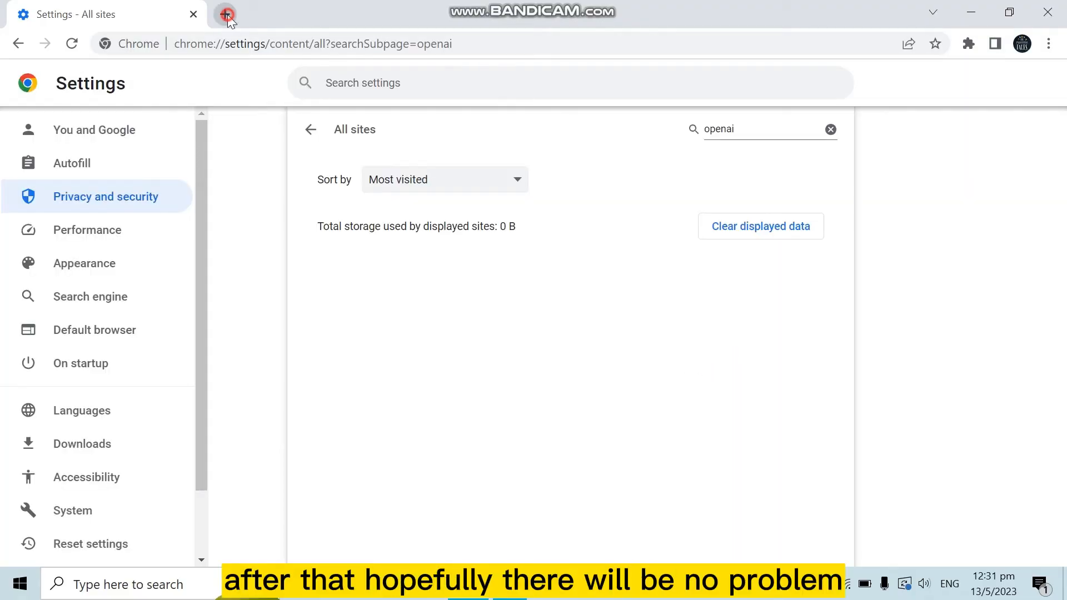
Load openai.com in a new tab from the address-bar suggestion for 'openai'
left_click(225, 14)
type("open")
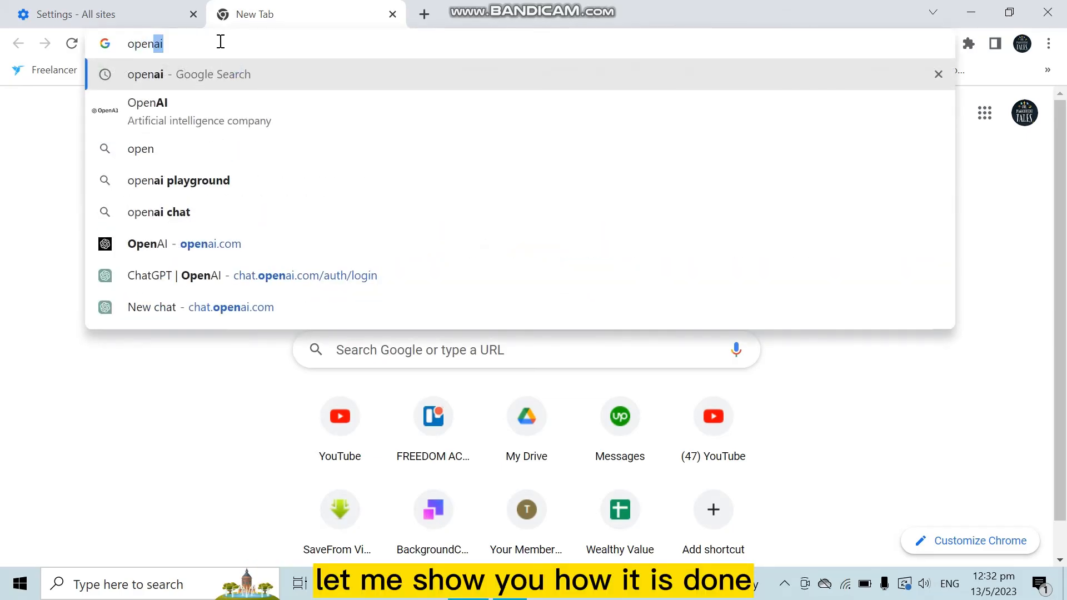
left_click(183, 243)
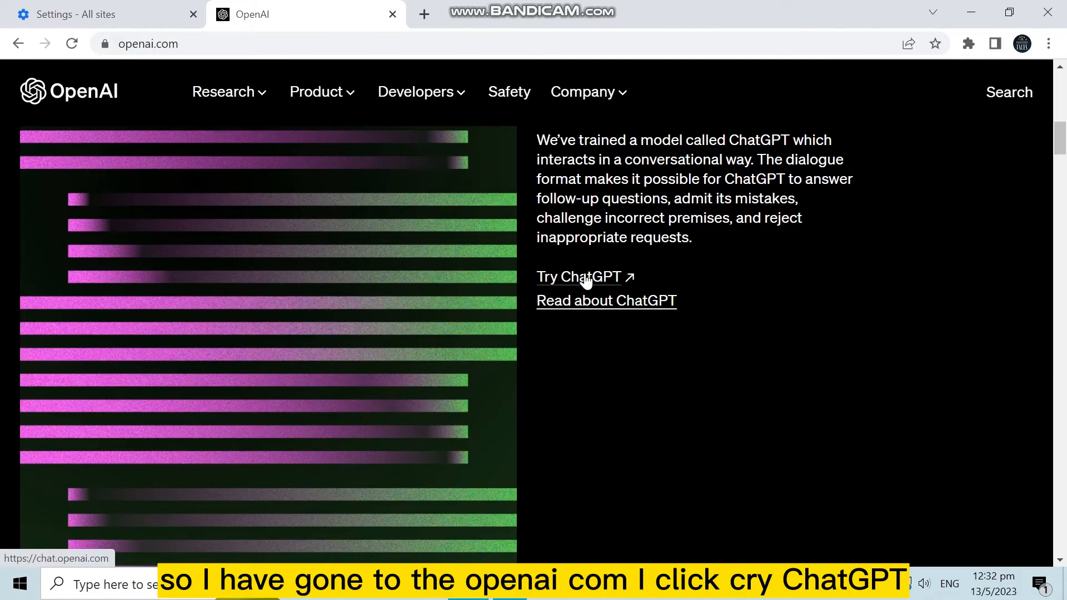
Launch ChatGPT, sign in with the Google account and dismiss the data notice with Next
left_click(585, 275)
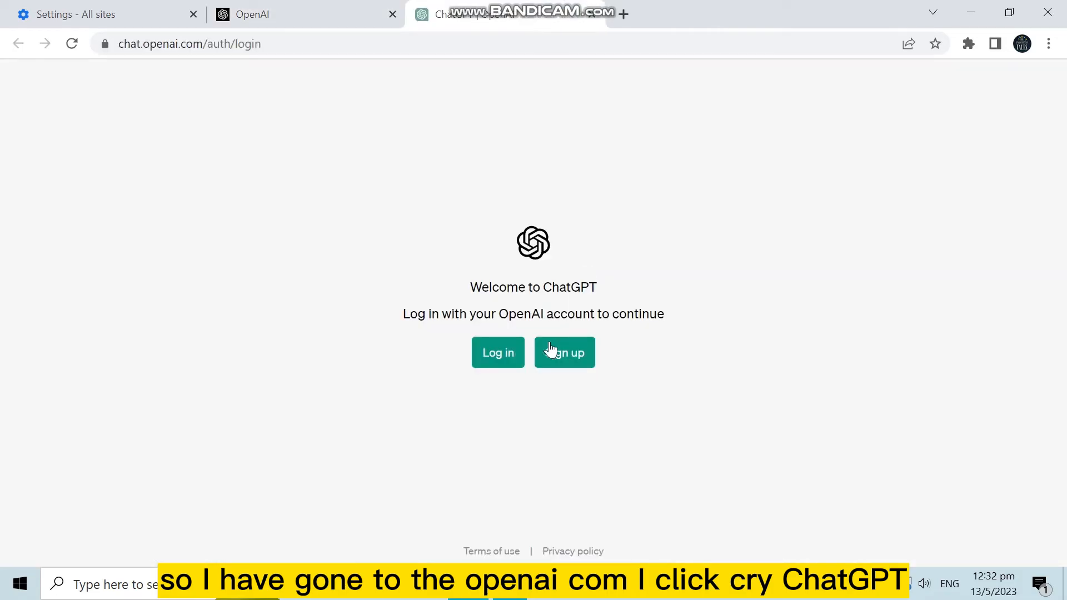
left_click(498, 352)
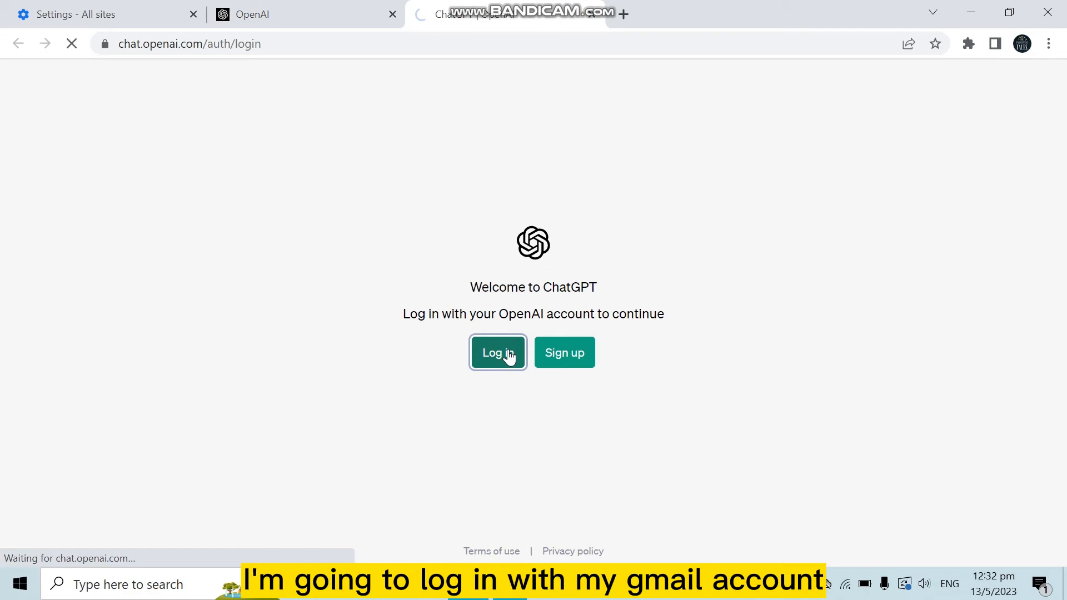
left_click(498, 352)
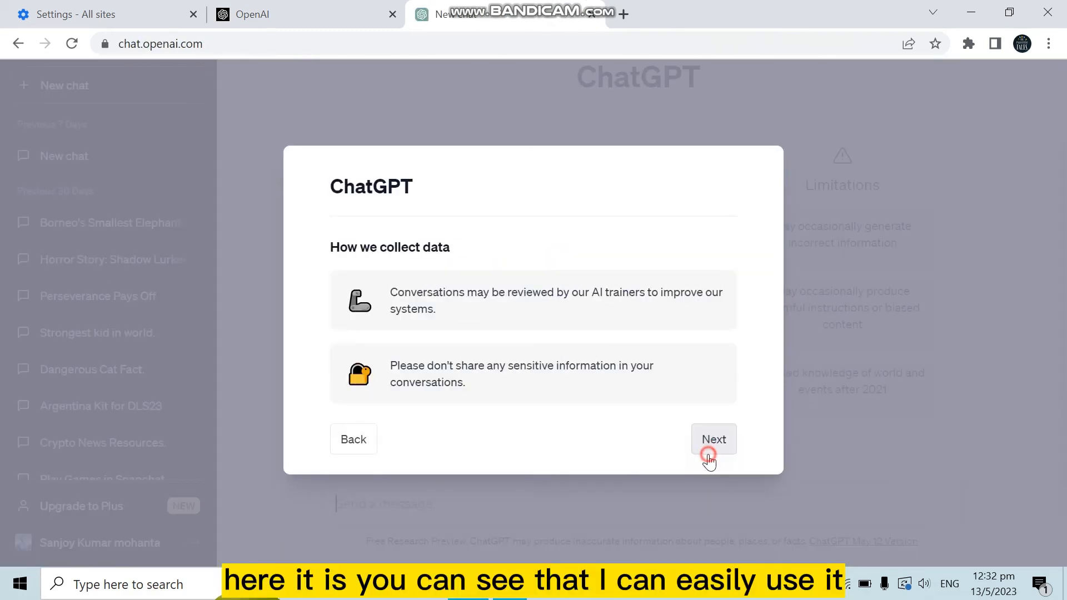
left_click(713, 439)
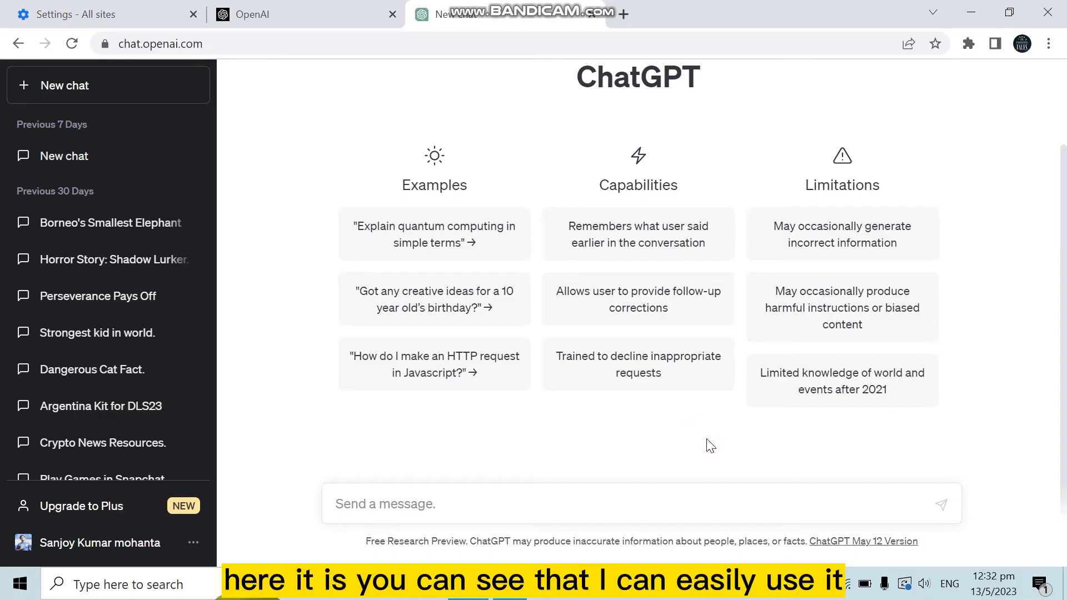